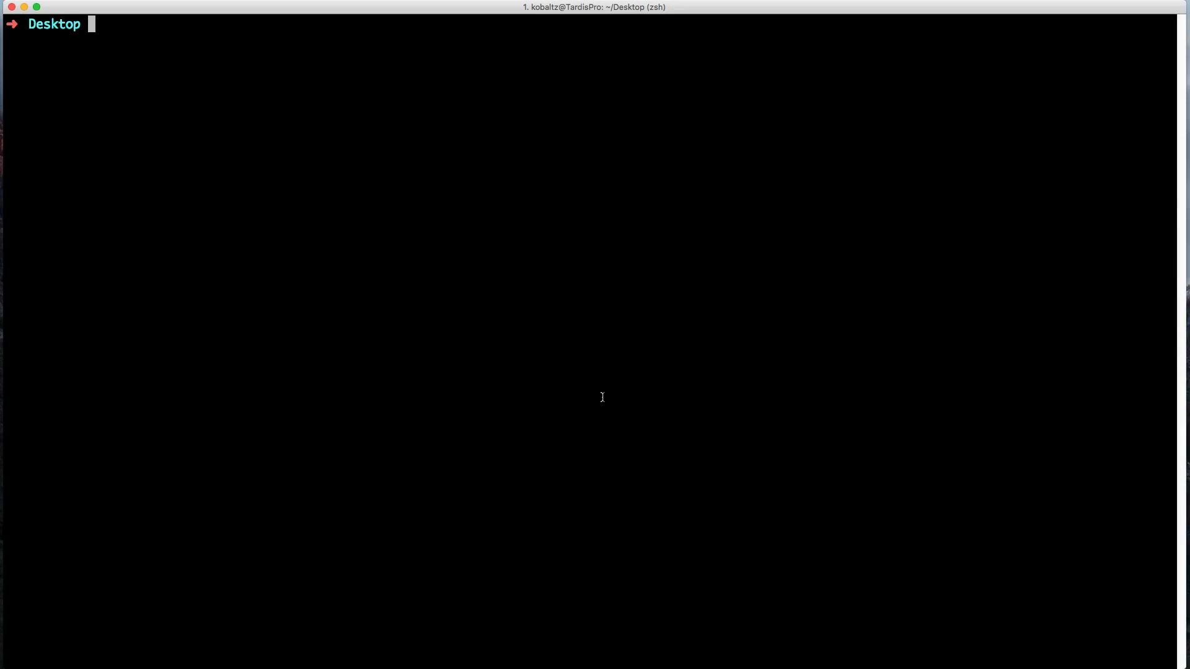
Generate the API-only Rails app api_demo with rails new api_demo --api
text(r)
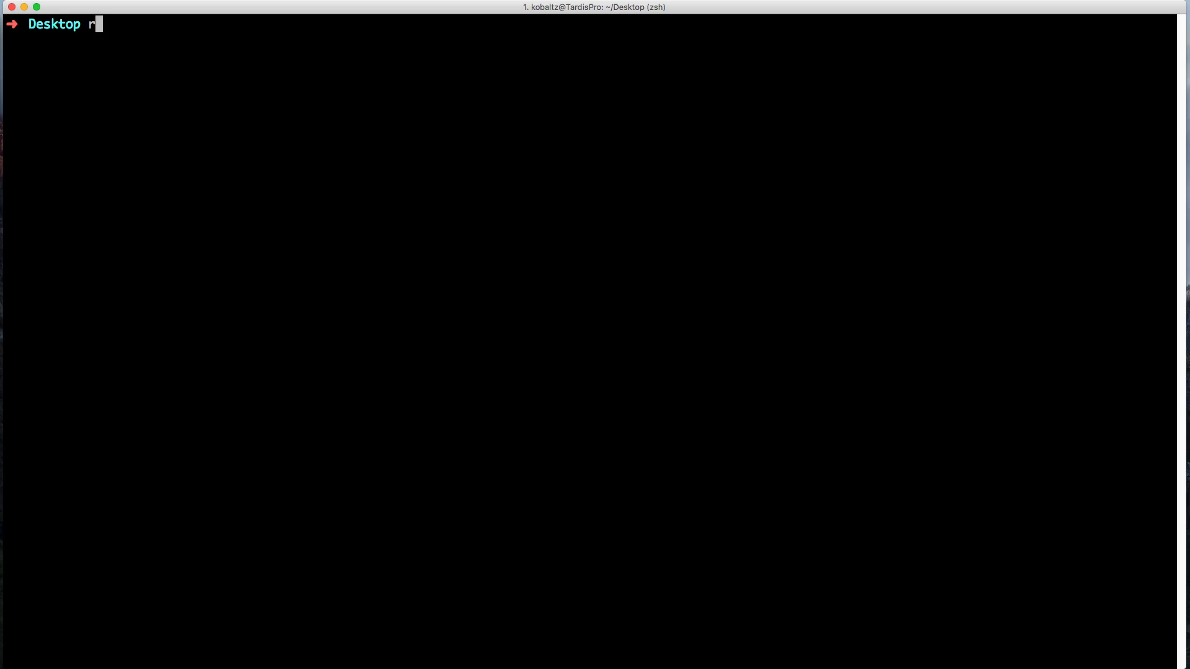
text(ails new api_)
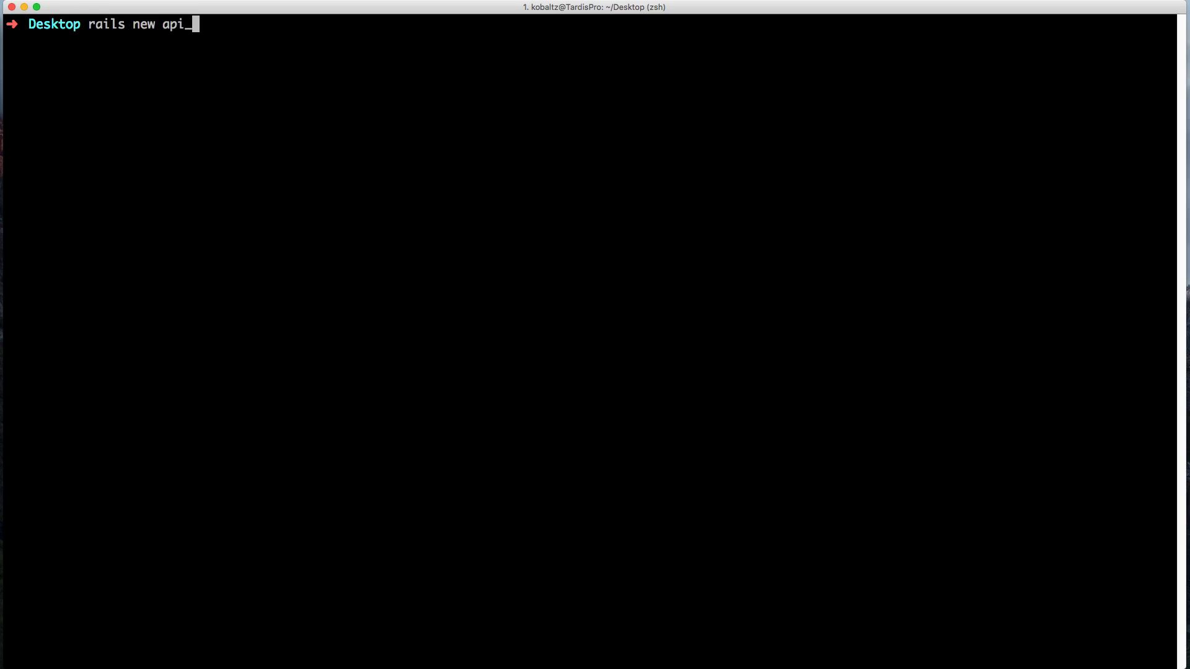
text(demo --)
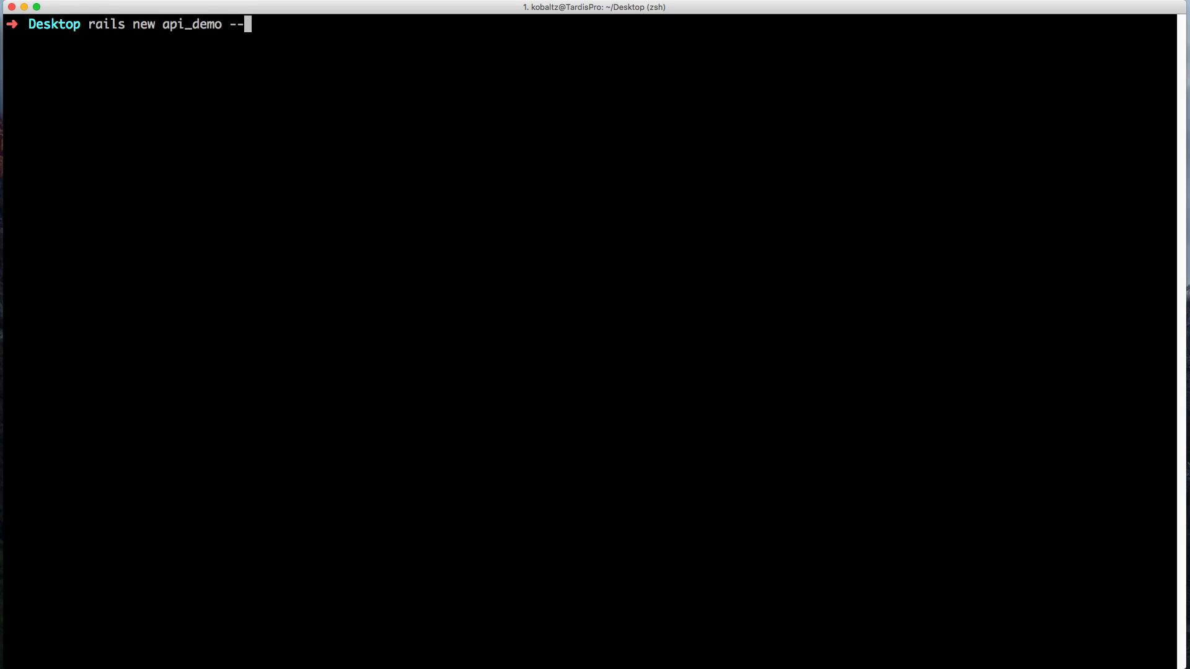
text(api)
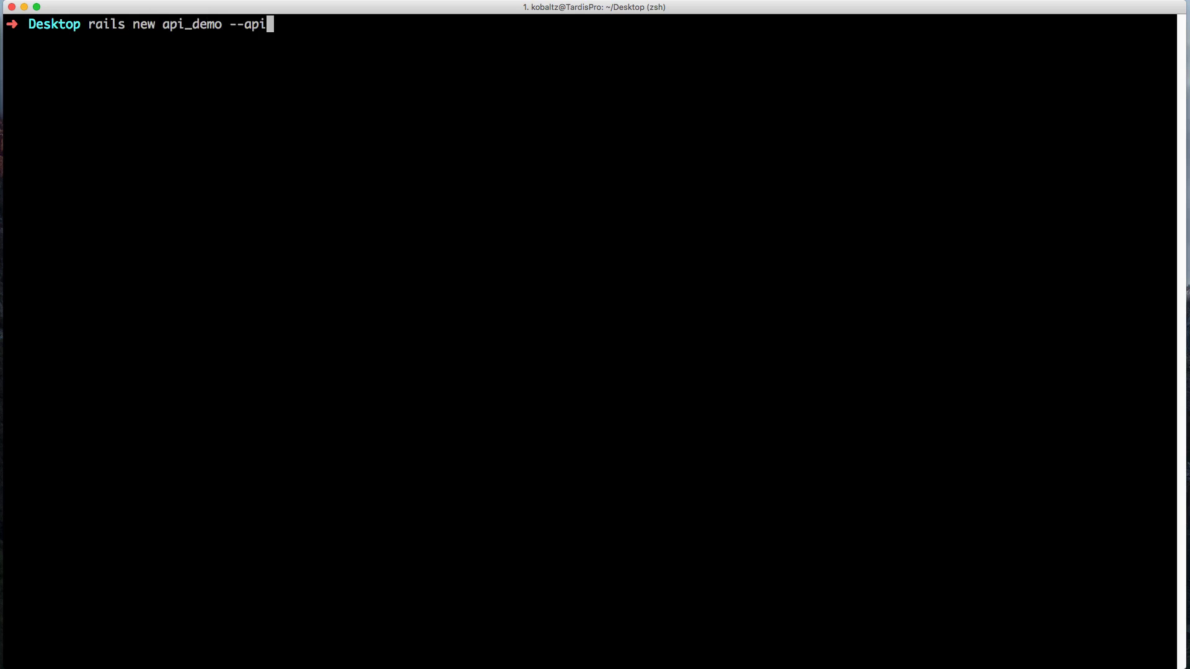
key(Return)
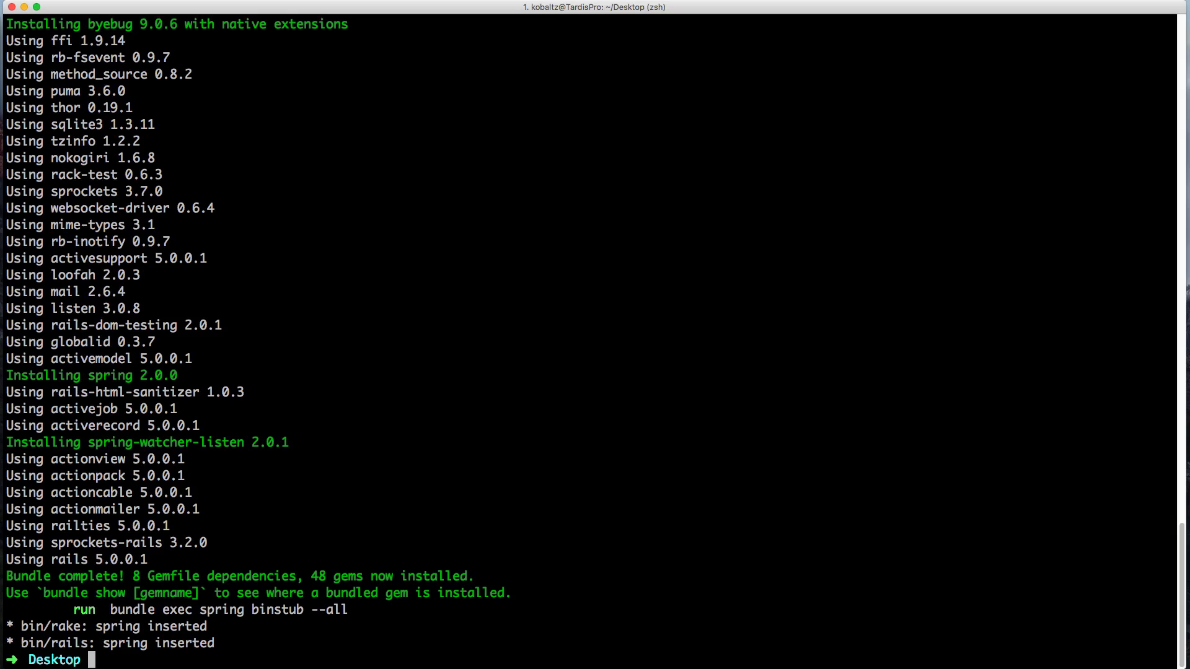
text(rails)
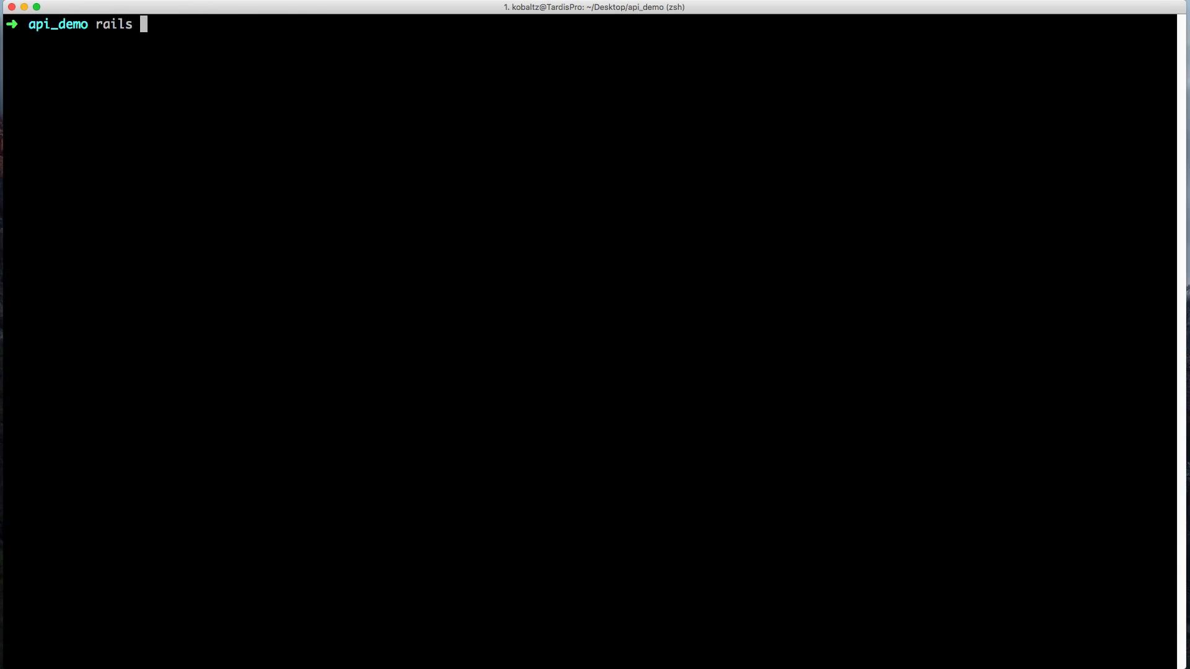
Scaffold a User resource with first_name, last_name and email fields
text(g sc)
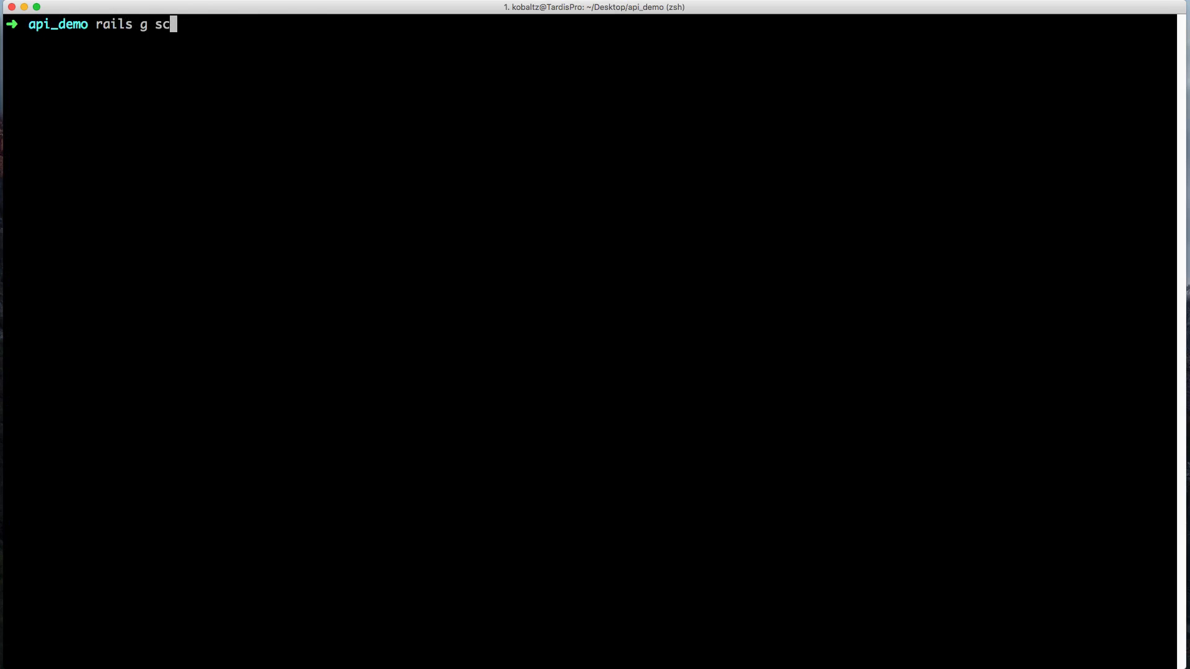
text(affold user first_name last_name)
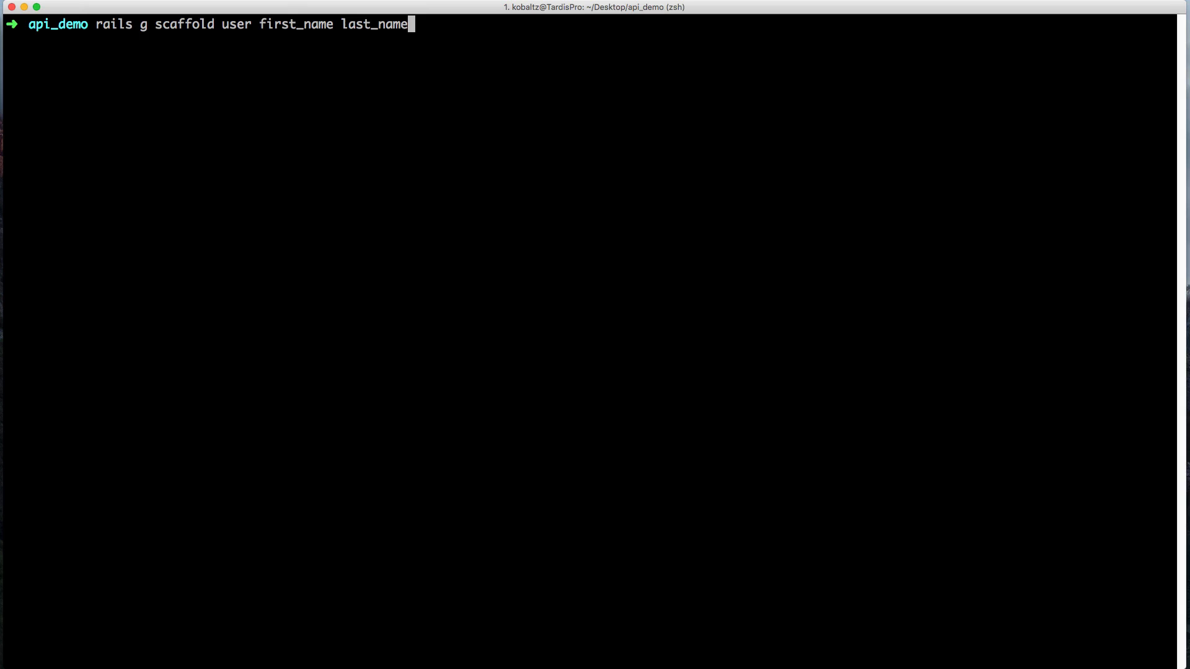
text(email)
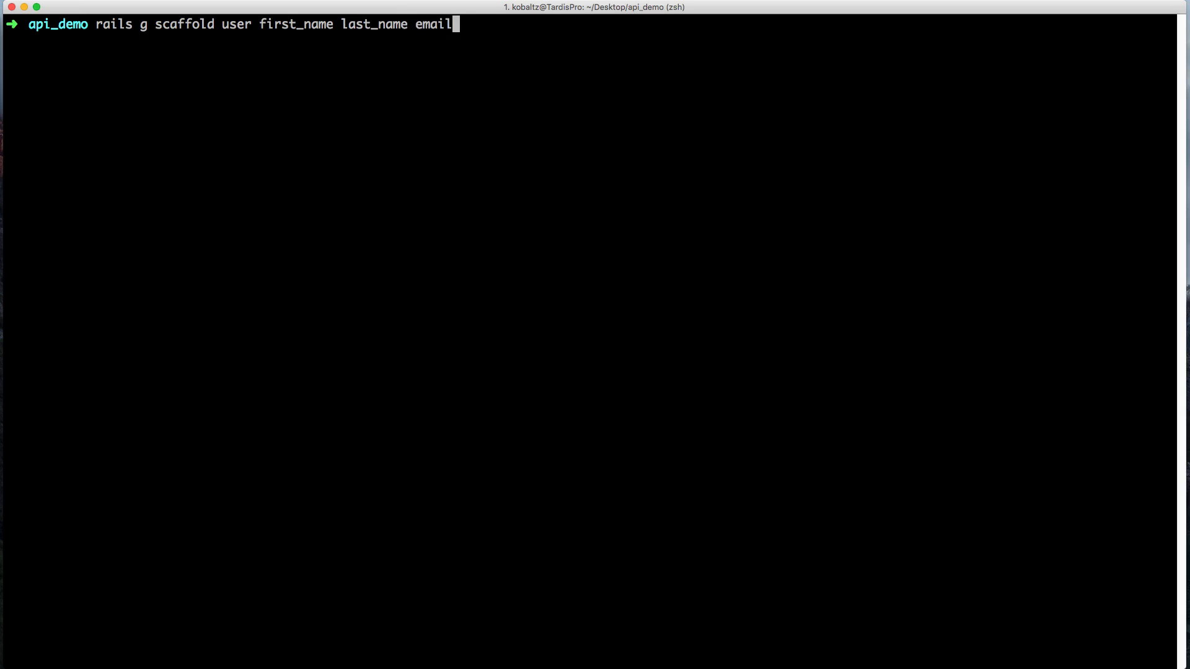
key(Return)
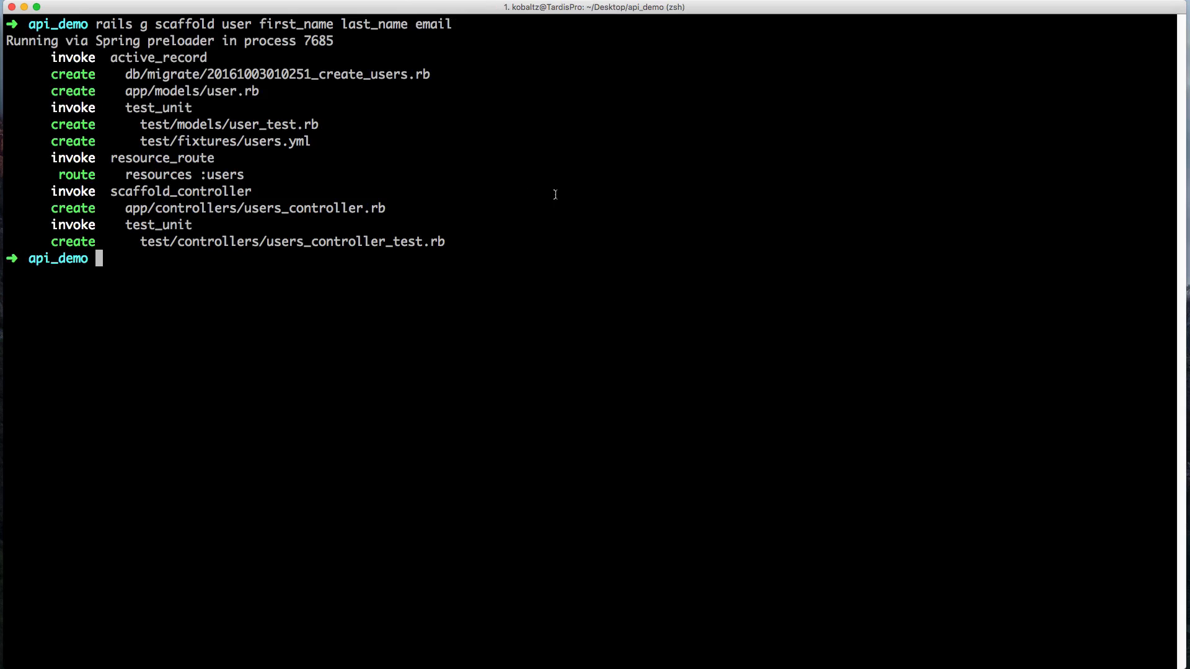
mouse_move(256, 190)
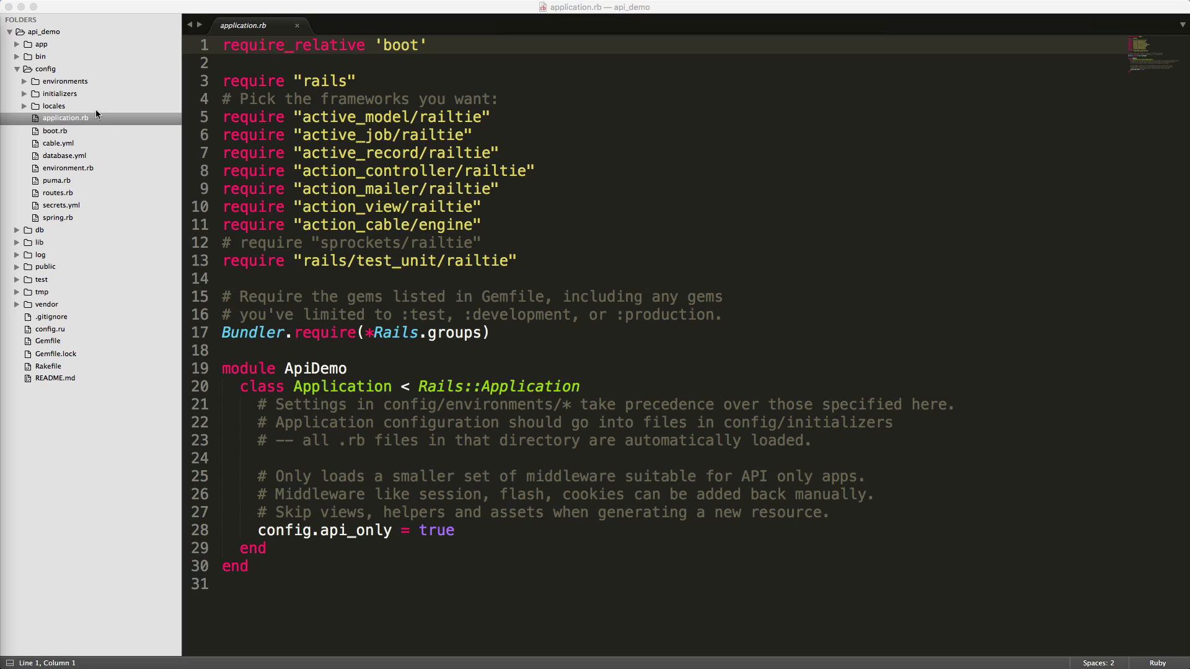
mouse_move(78, 126)
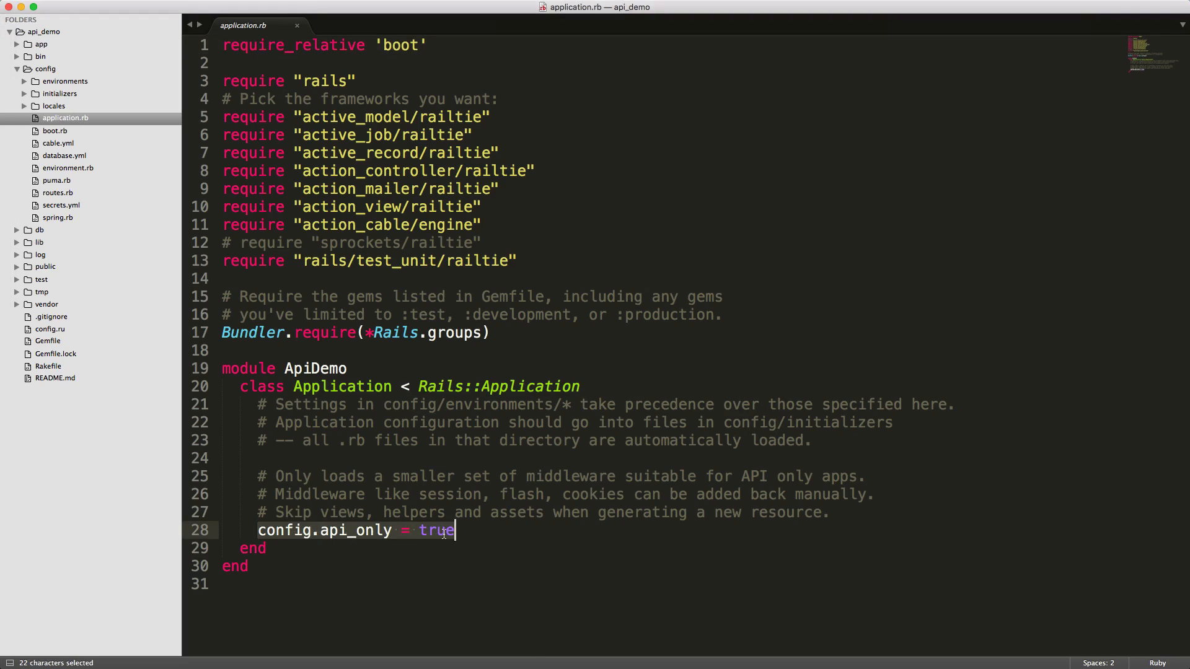
mouse_move(446, 530)
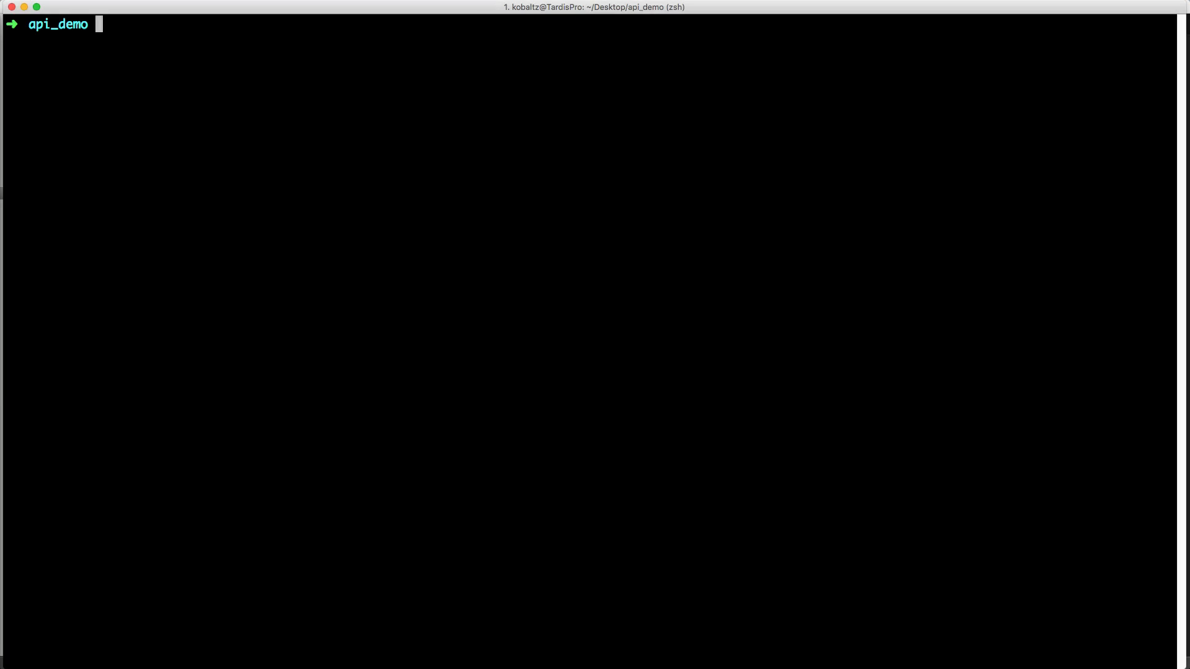
Link the current api_demo directory to puma-dev with puma-dev link
text(puma-dev)
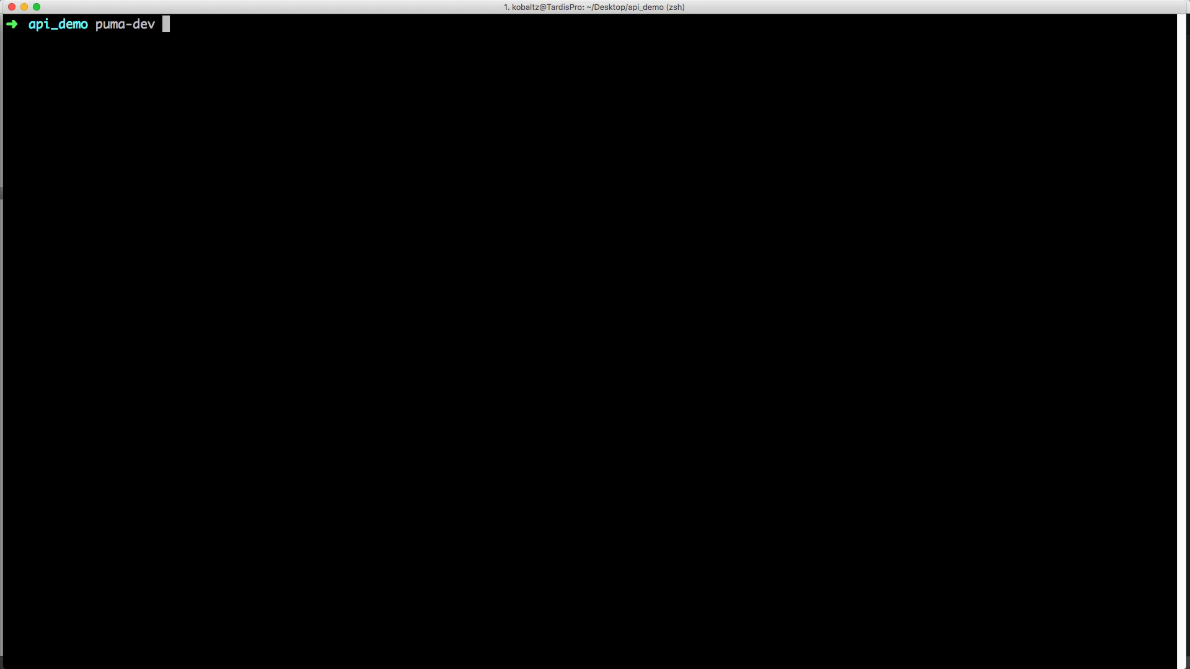
text(link .)
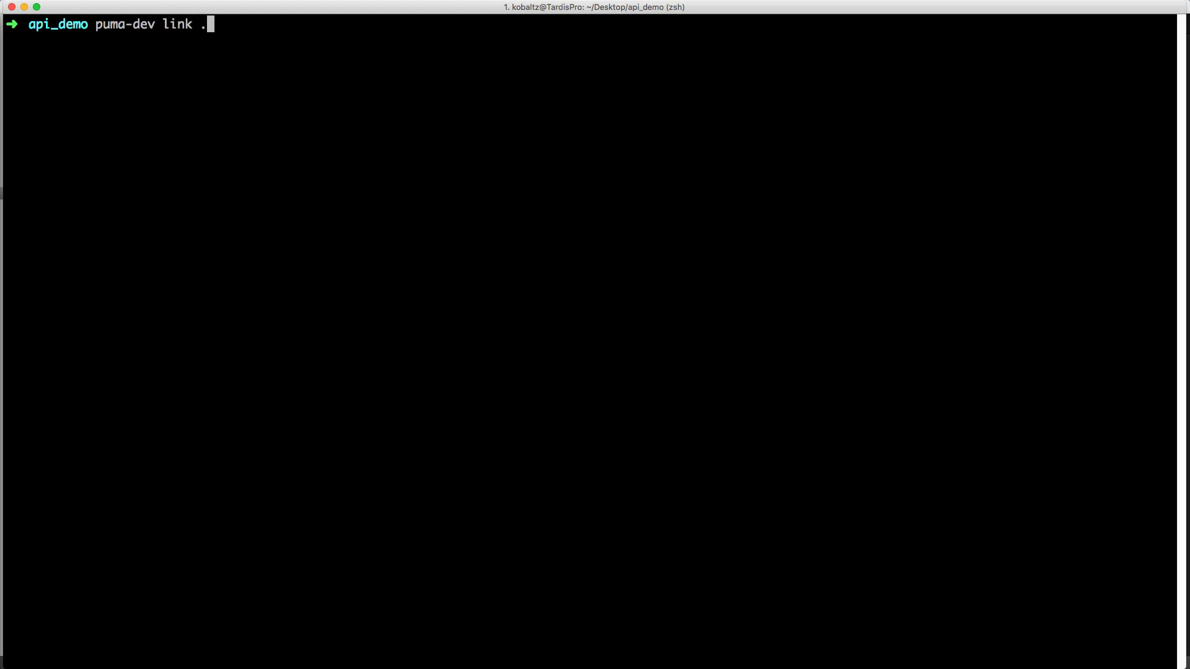
key(Return)
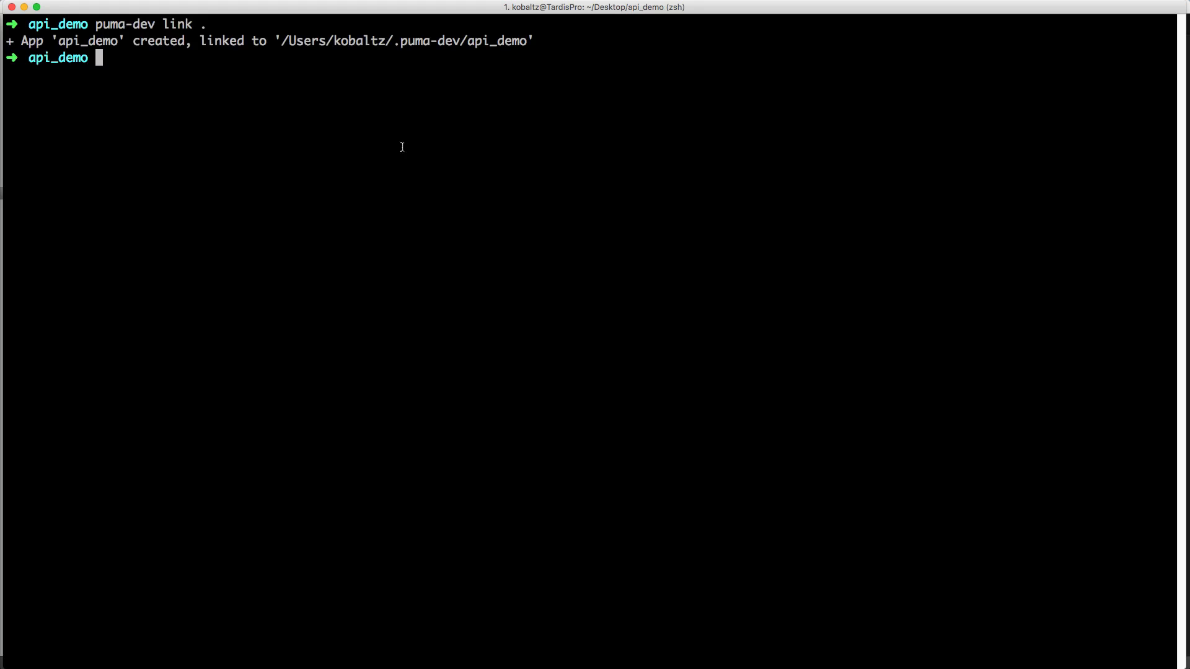
mouse_move(139, 59)
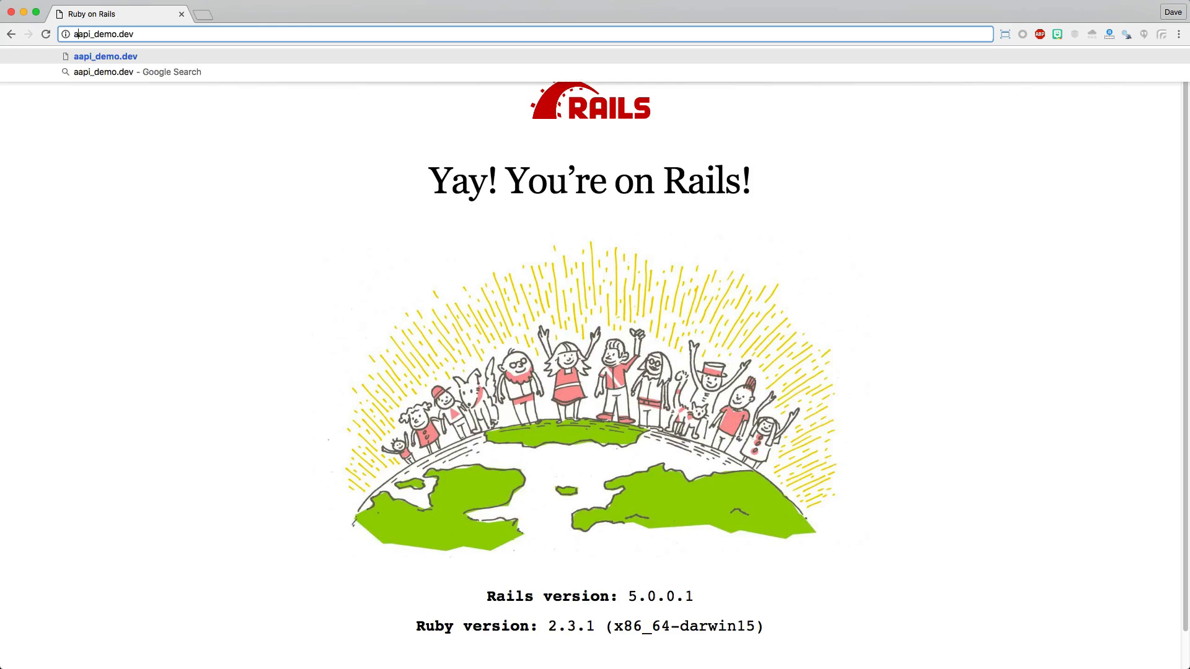
Navigate Chrome to the api subdomain address api.api_demo.dev
text(api.api_demo.dev)
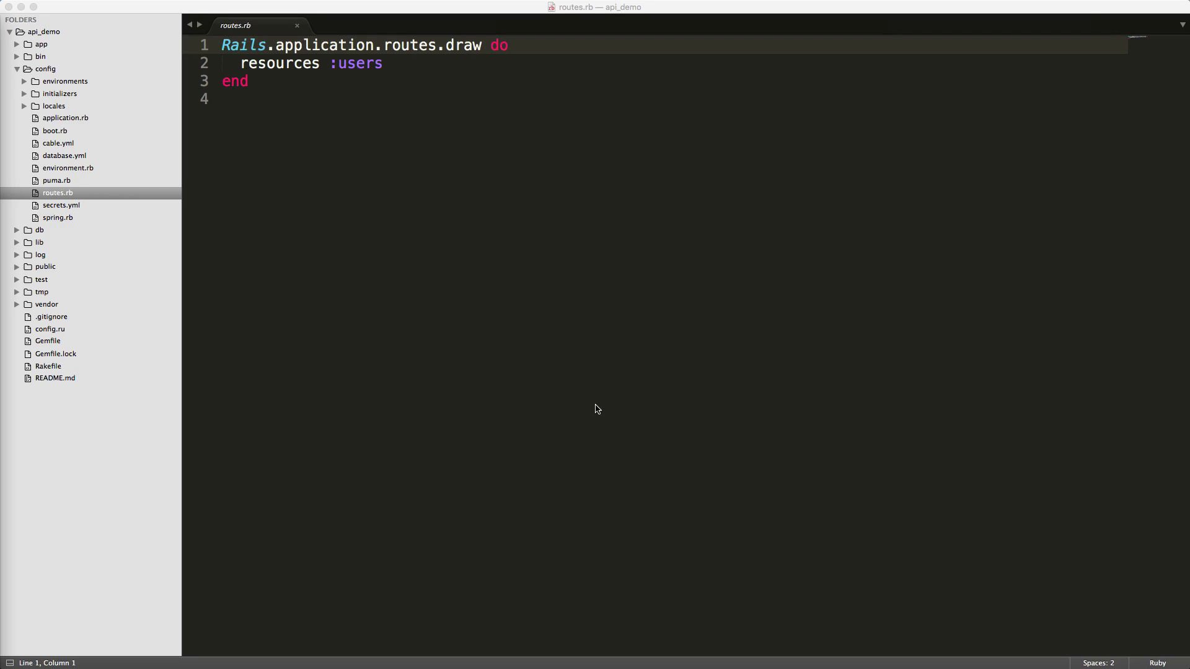
mouse_move(471, 88)
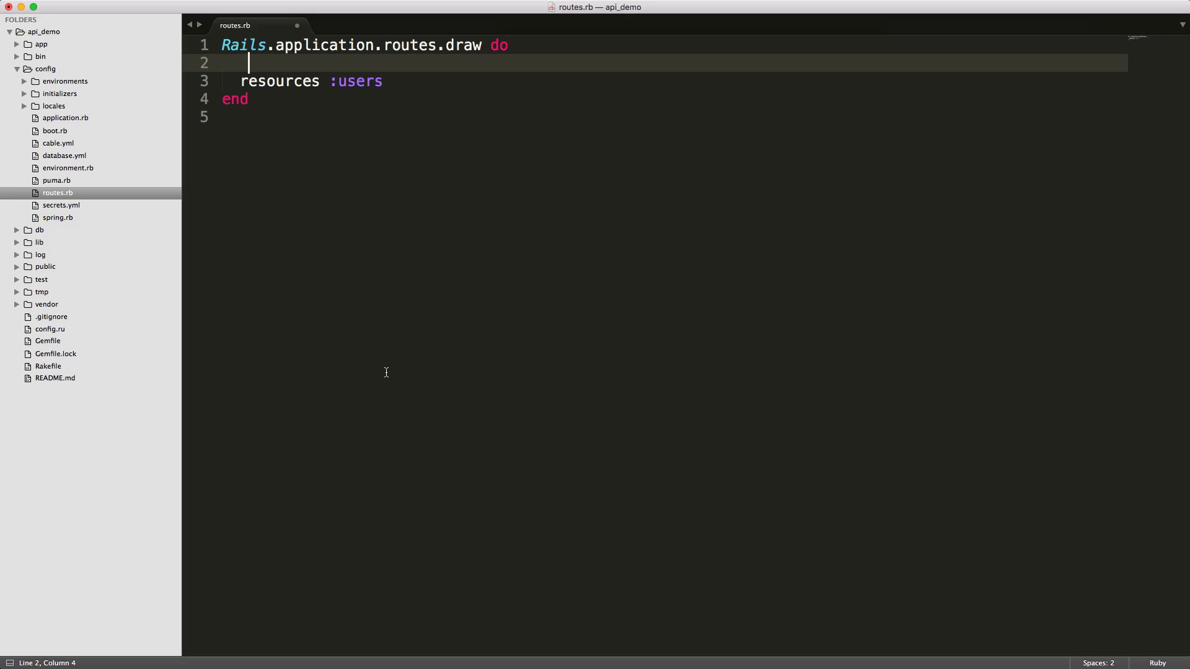
Wrap resources :users in namespace :api with path '/' and an 'api' subdomain constraint
text(constraints subdomain: 'api' do)
text(end)
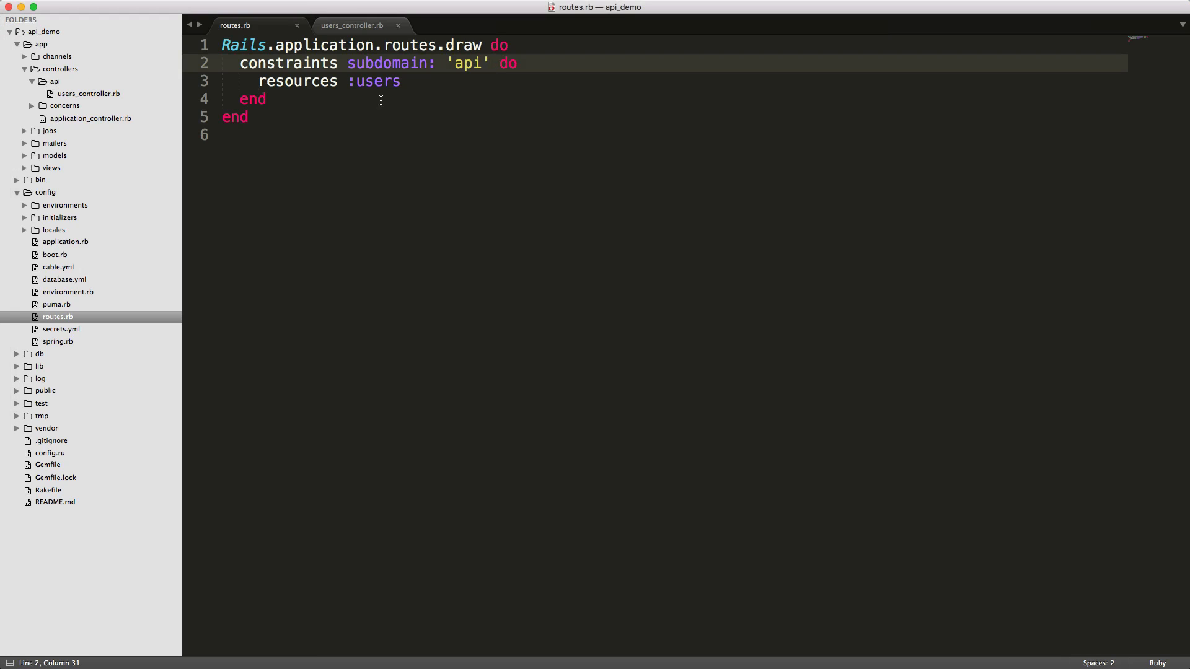
text(namespace :api, path: '/', constraints: { subdomain: 'api' } do)
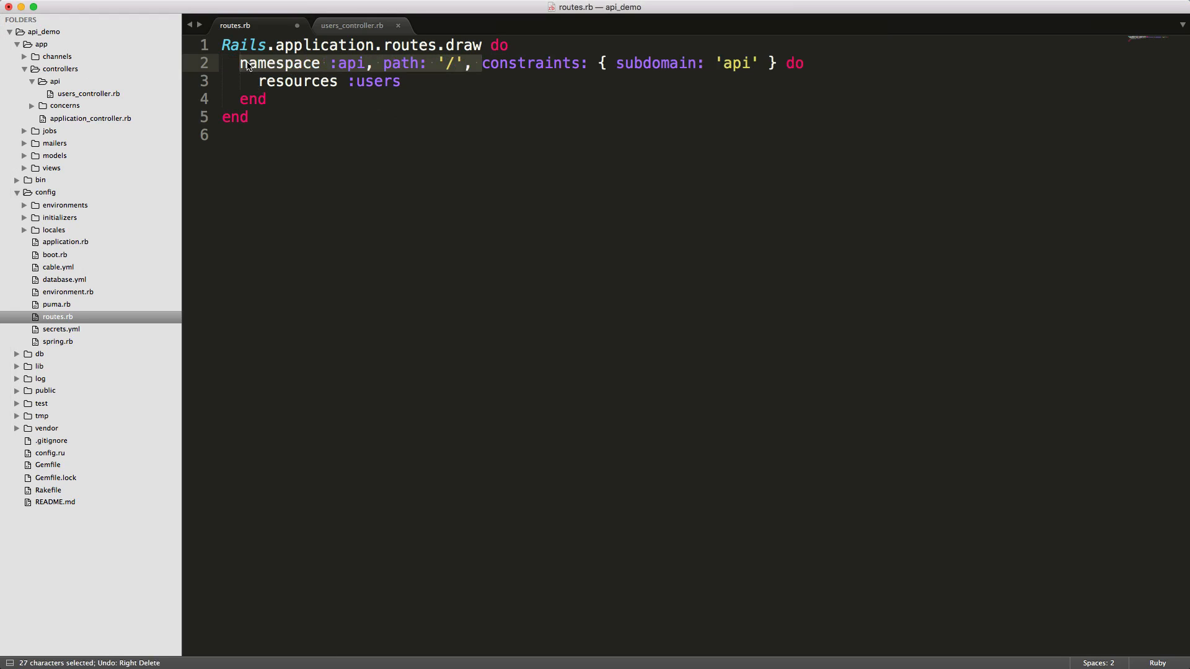
click(384, 63)
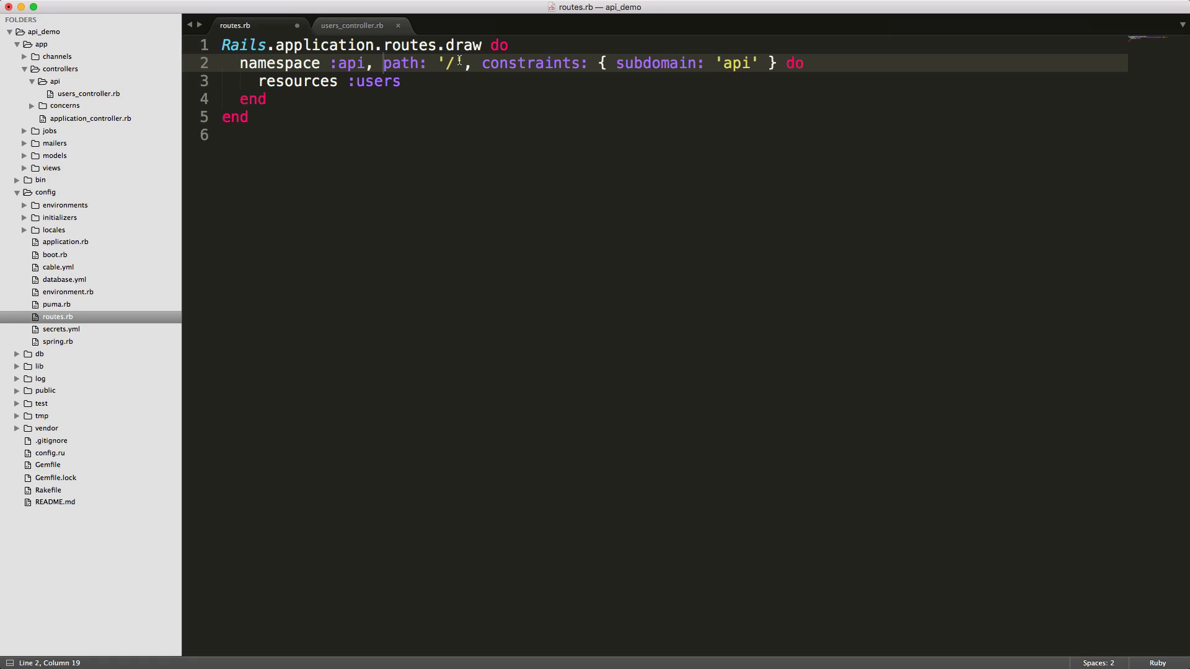
mouse_move(571, 51)
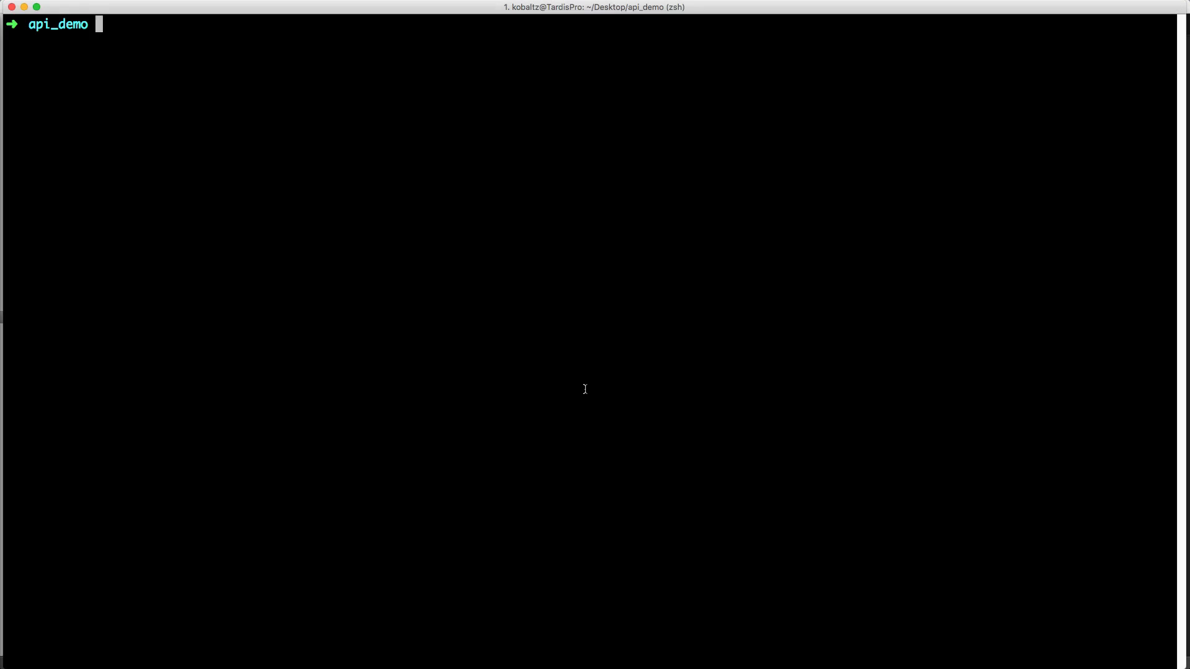
Run rake routes and highlight the api/users controller actions in the output
text(rake routes)
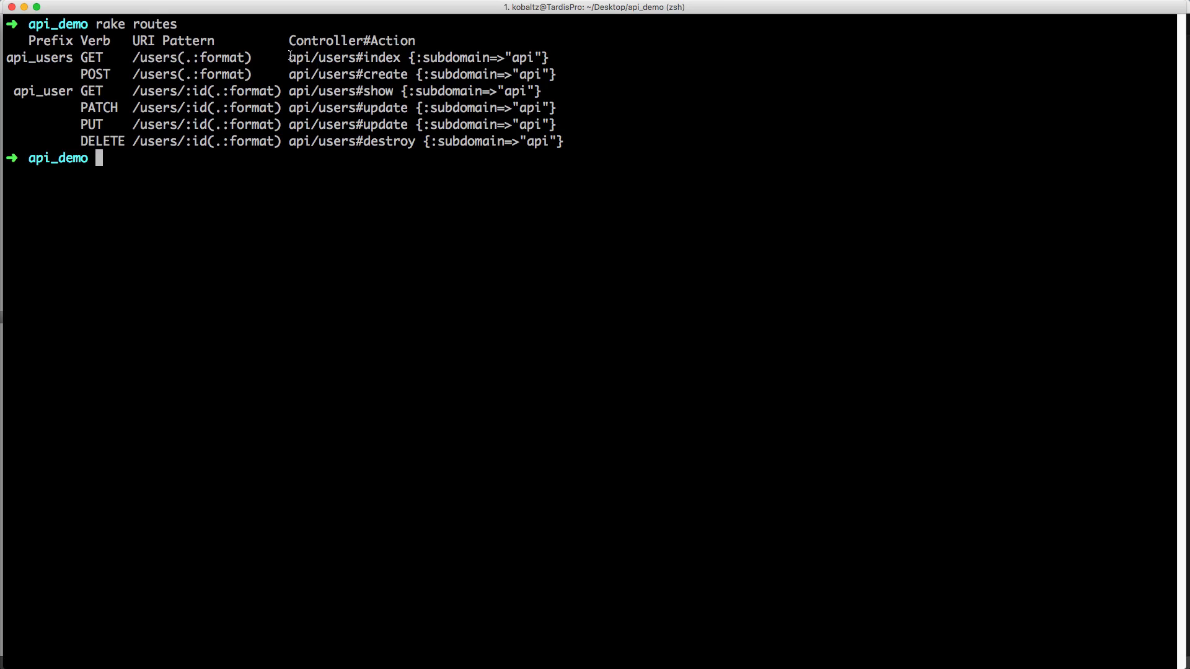
double_click(300, 57)
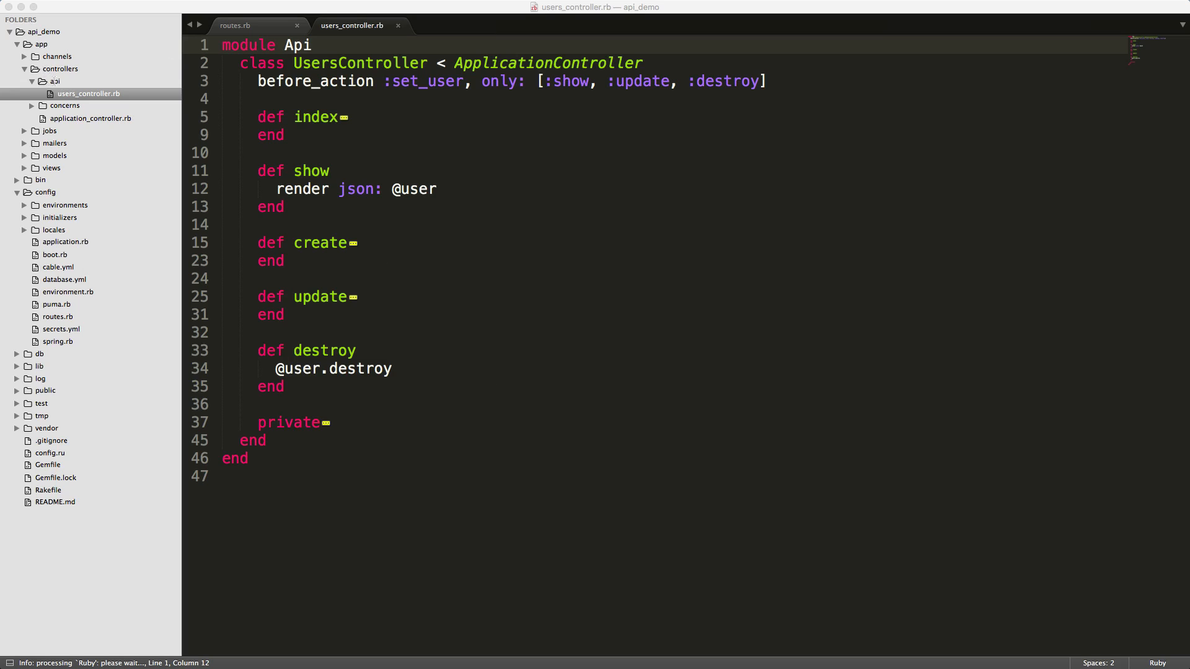
Select the module Api line wrapping UsersController in users_controller.rb
click(252, 45)
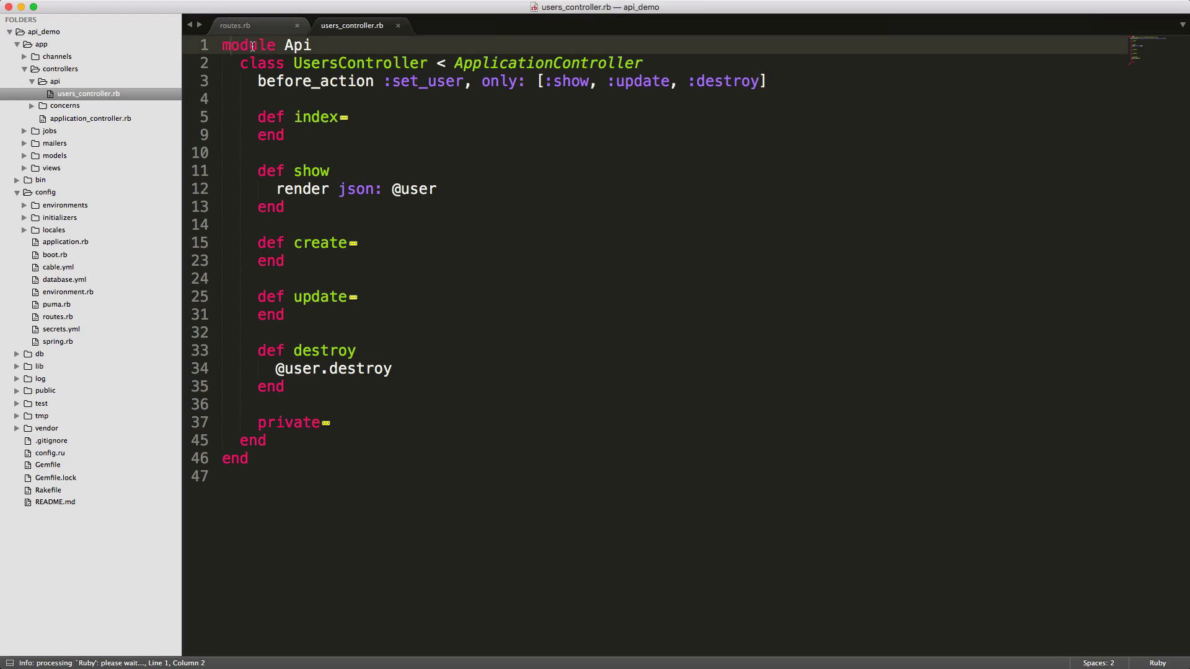
mouse_move(260, 62)
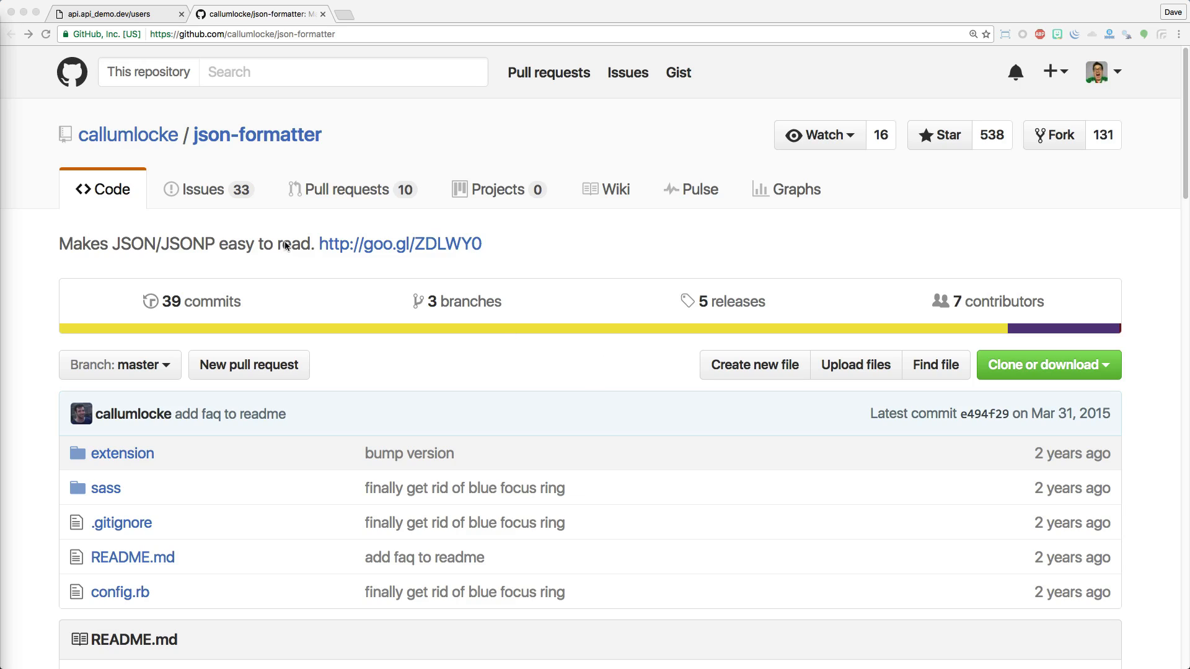
mouse_move(375, 249)
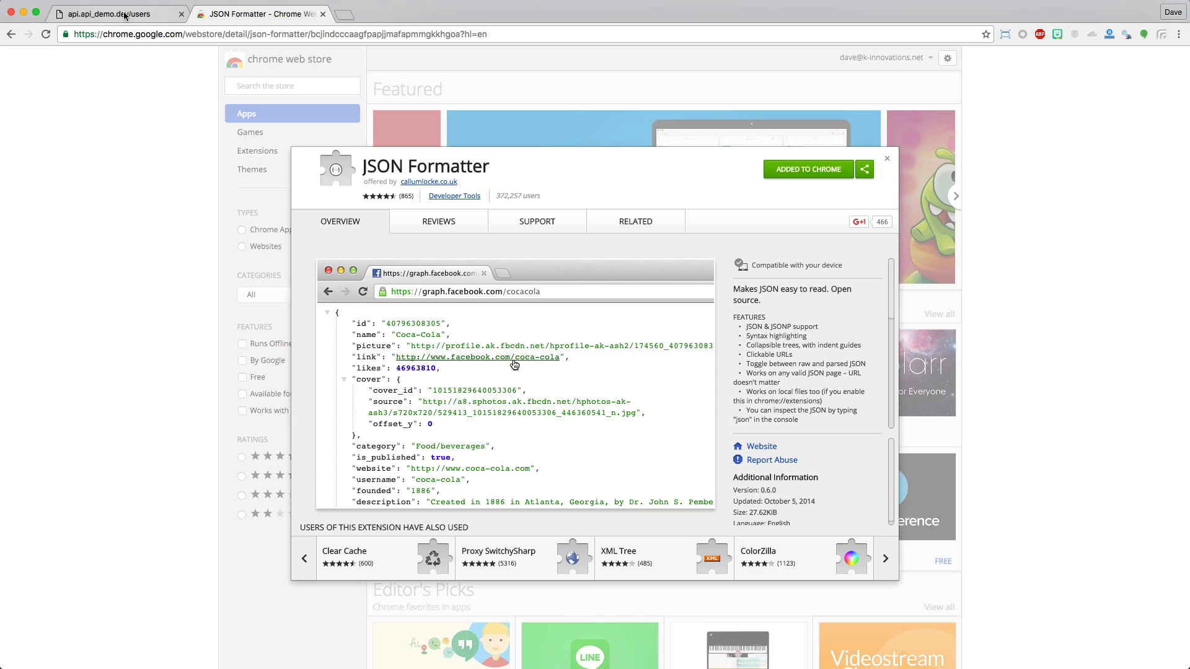
mouse_move(122, 13)
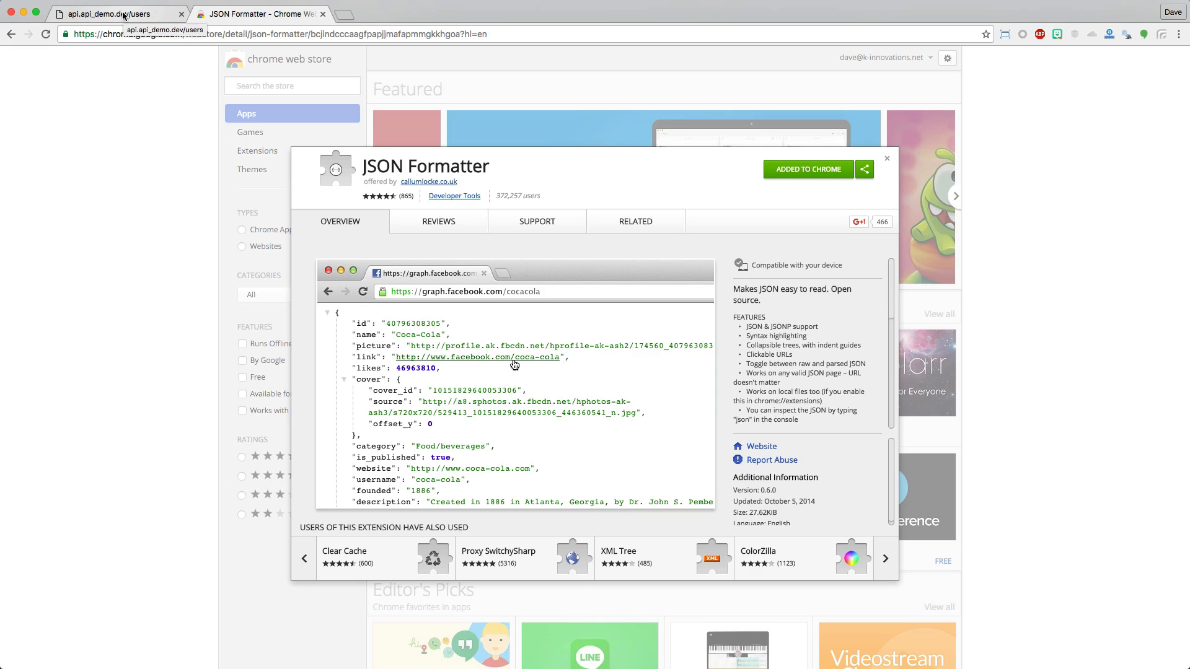
Switch to the api.api_demo.dev/users tab, collapse the user records, and toggle Raw/Parsed
click(114, 14)
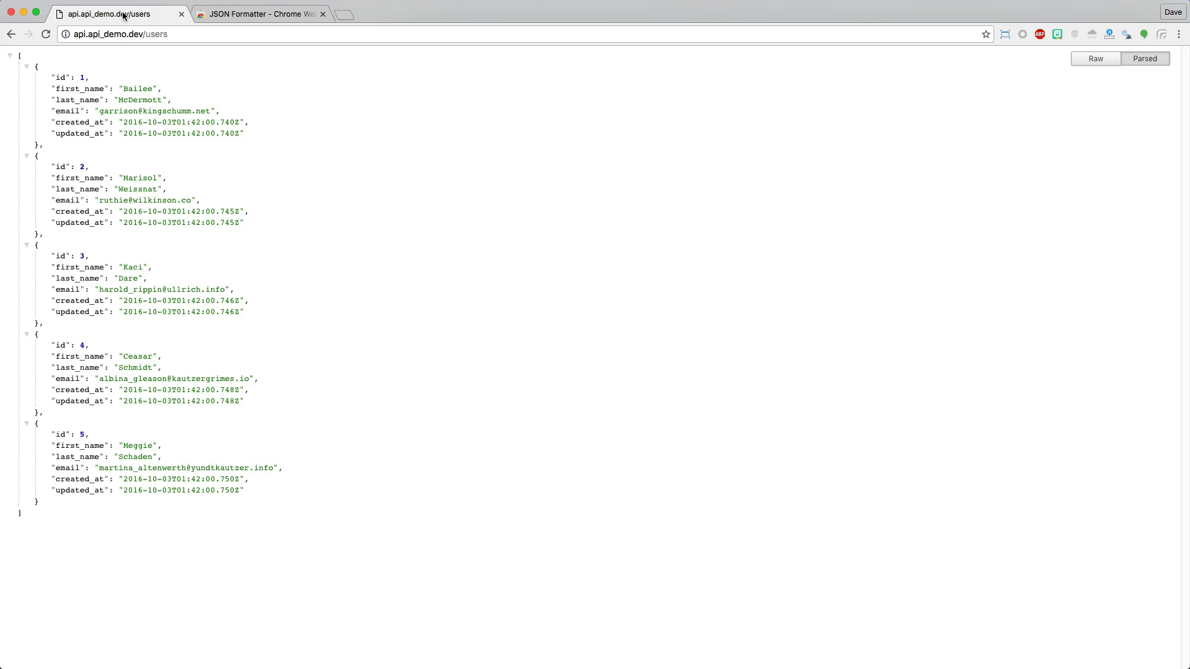
click(26, 244)
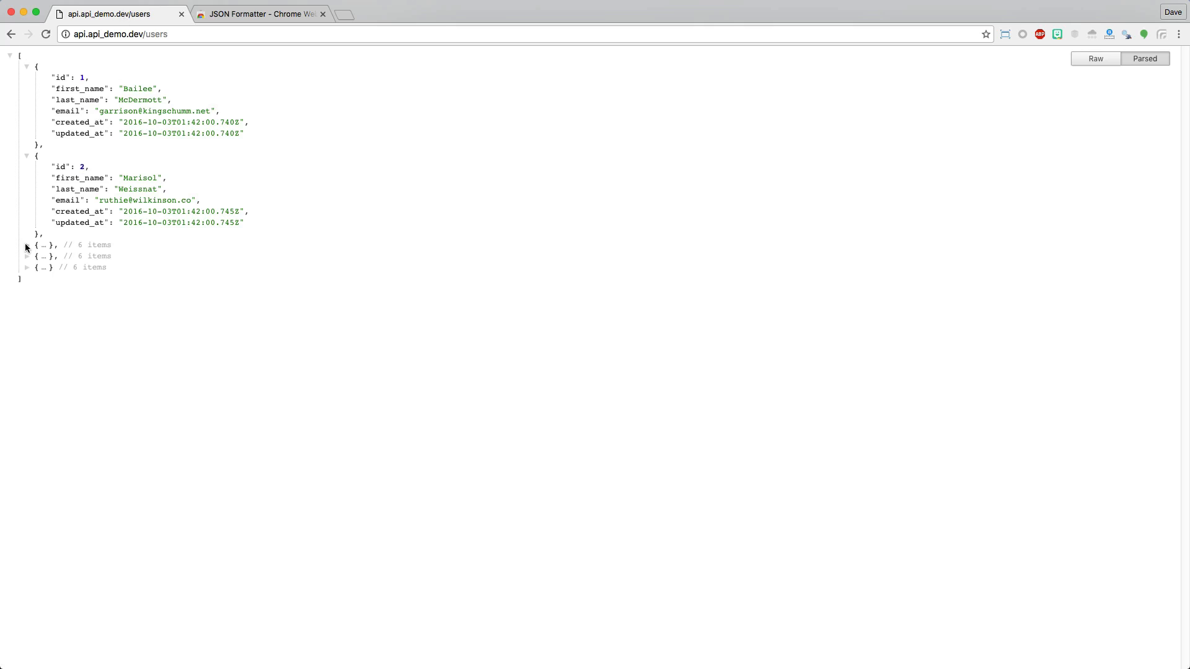
click(26, 155)
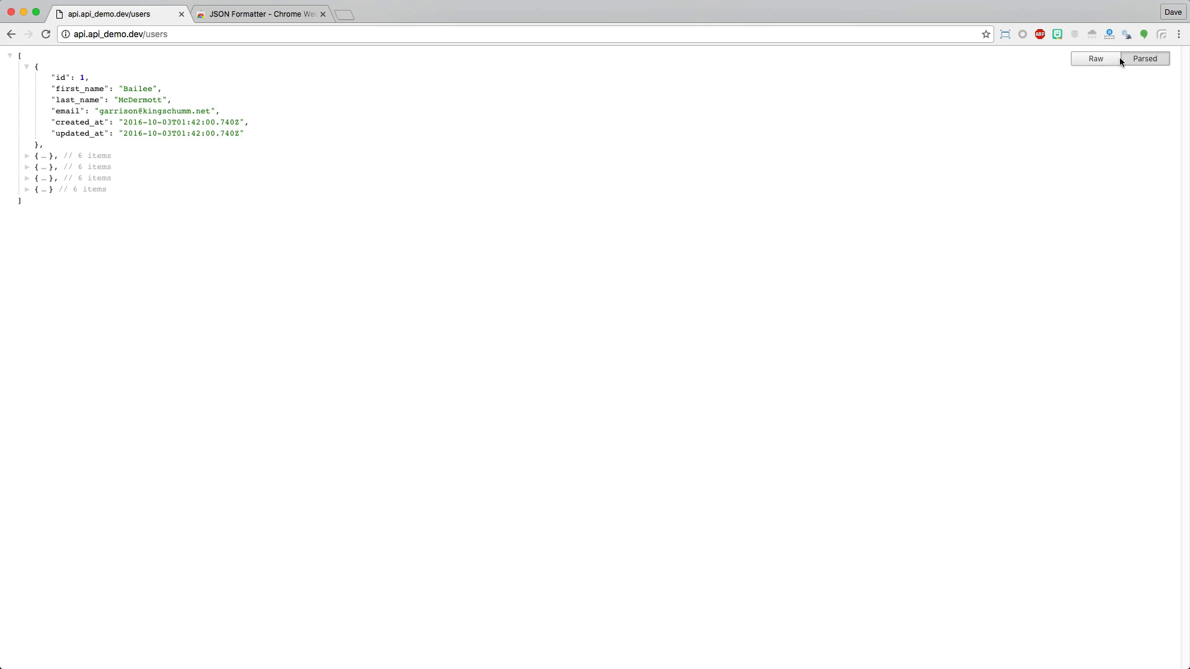
click(1096, 58)
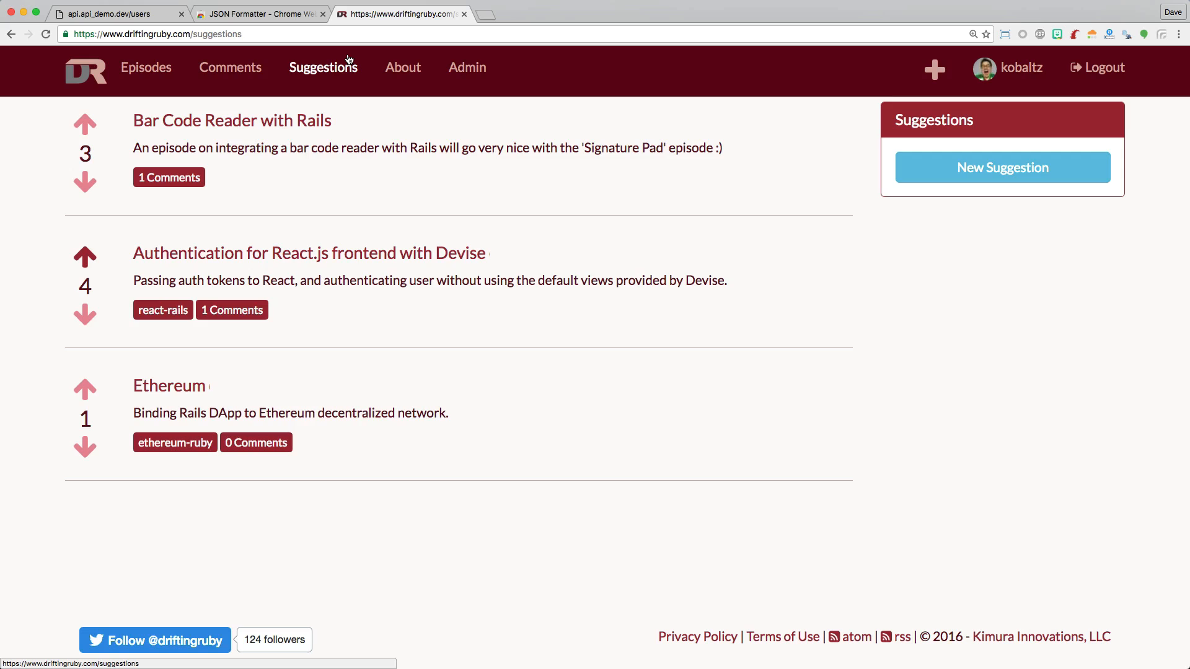
mouse_move(607, 406)
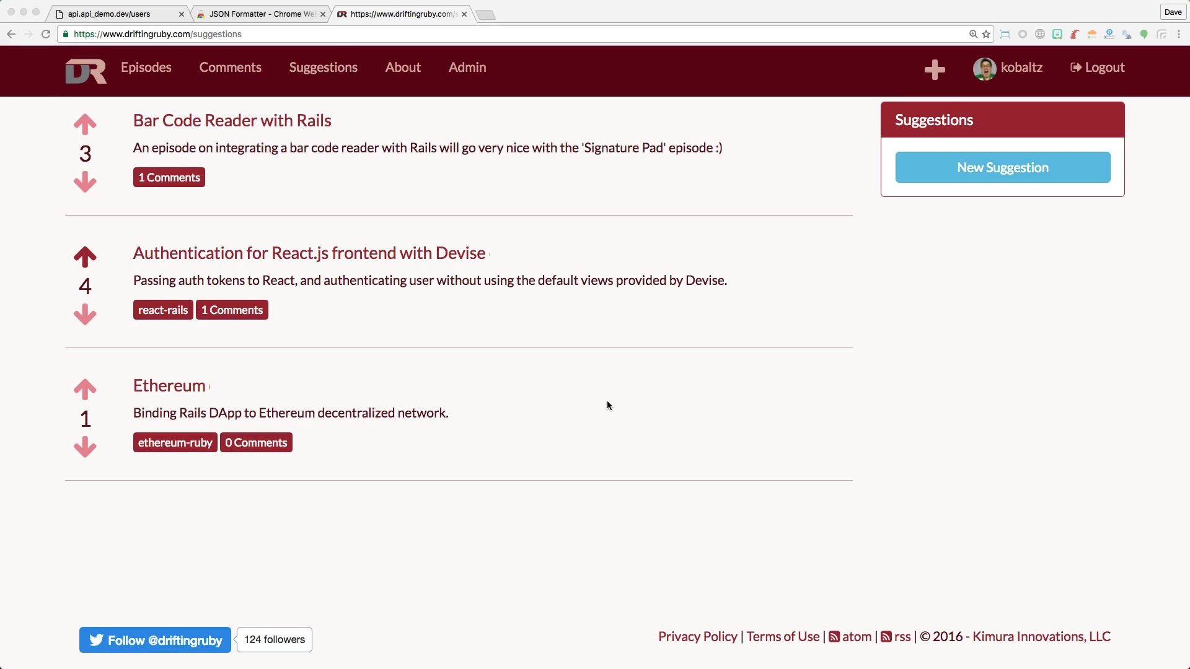